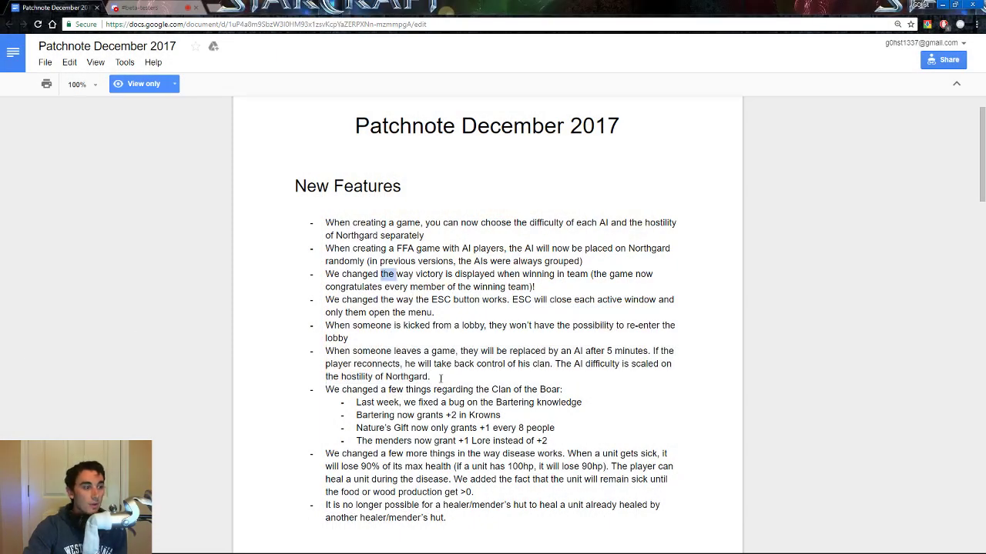
Highlight the New Features bullets, then narrow the selection to the first bullet about per-AI difficulty and hostility
{"action": "left_click_drag", "start_coordinate": [323, 221], "coordinate": [431, 376]}
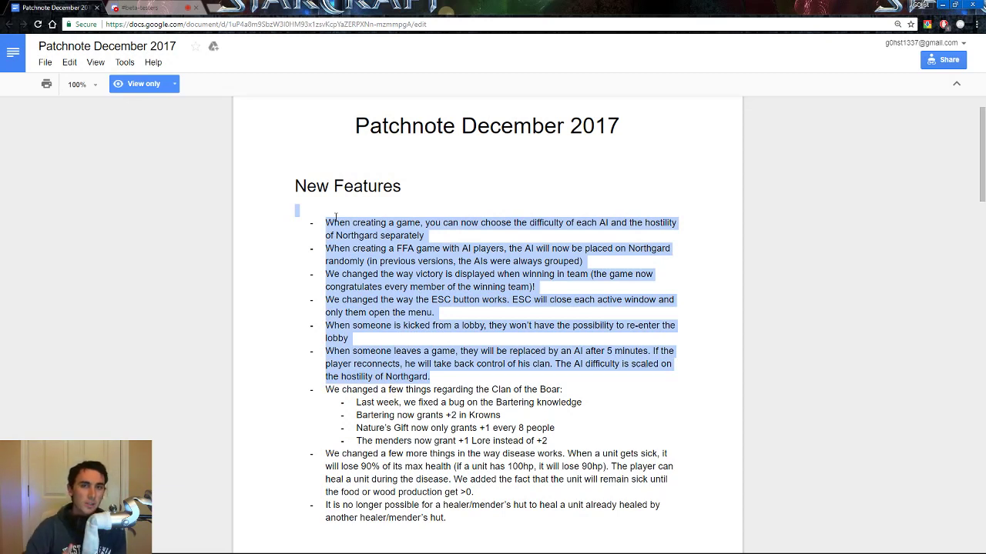
{"action": "mouse_move", "coordinate": [449, 238]}
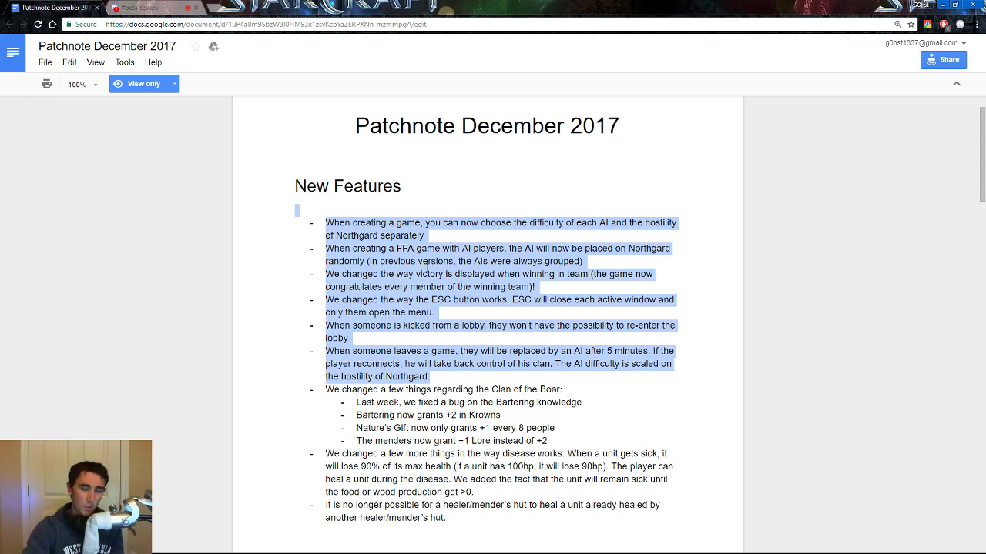
{"action": "left_click", "coordinate": [428, 234]}
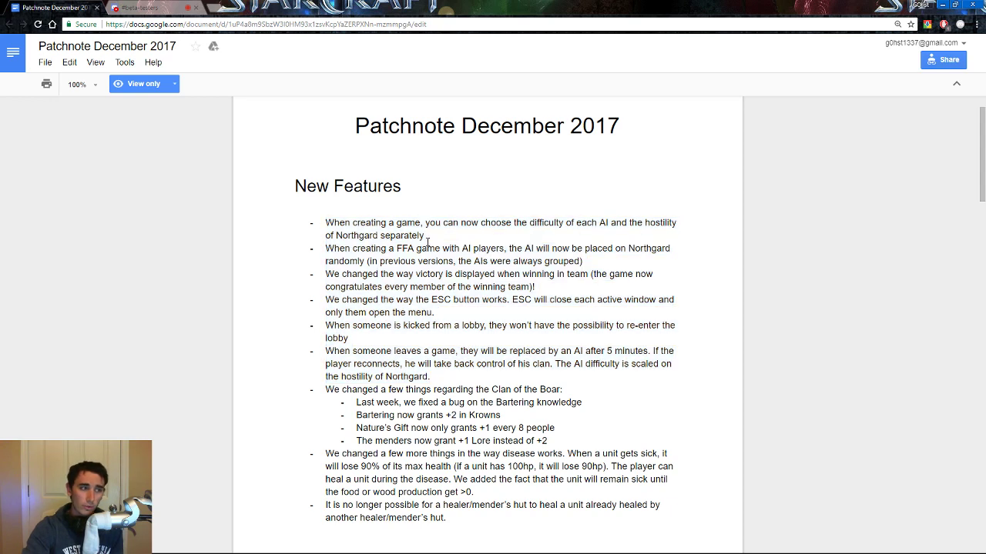
{"action": "left_click_drag", "start_coordinate": [327, 222], "coordinate": [428, 234]}
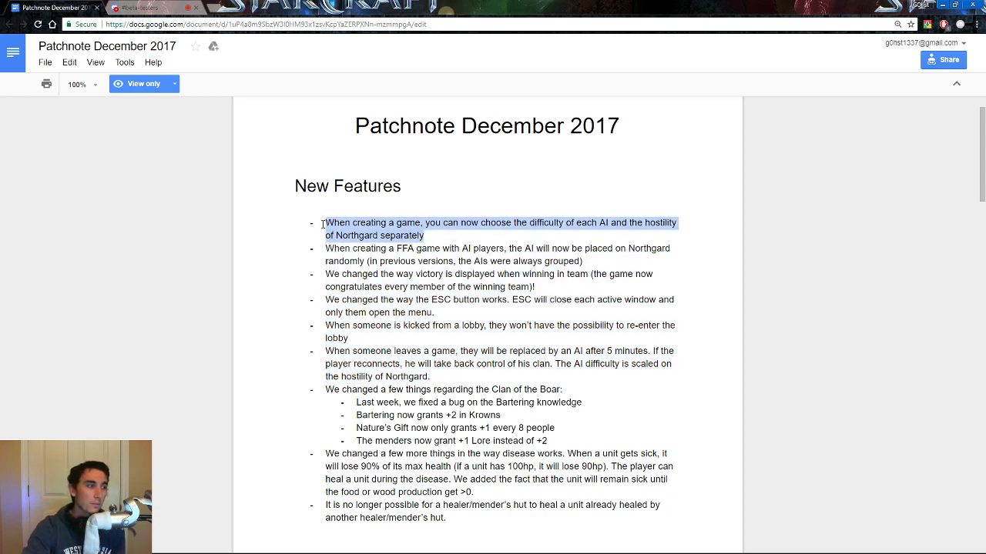
{"action": "mouse_move", "coordinate": [284, 237]}
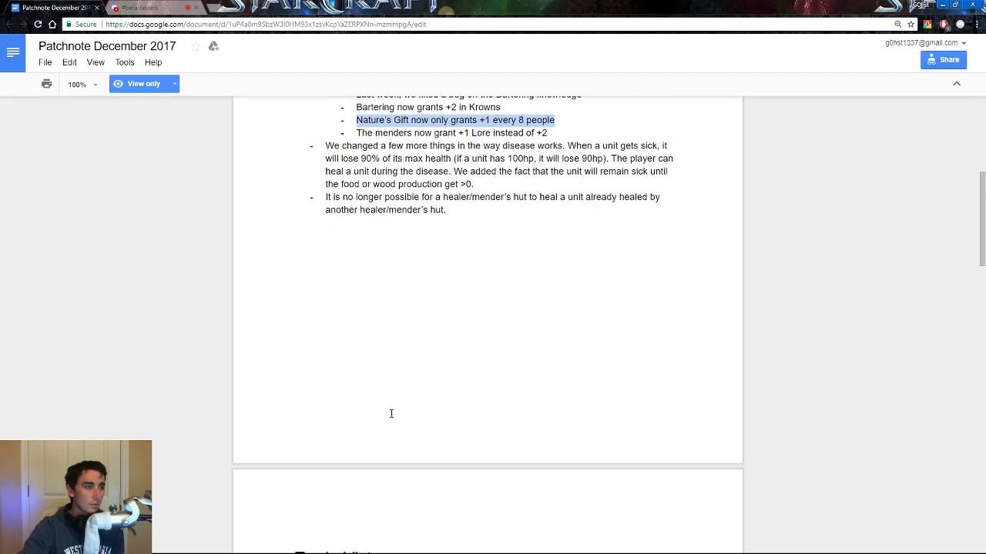
Scroll the New Features list so the closing disease and healer bullets come into view
{"action": "scroll", "scroll_direction": "up", "scroll_amount": 3}
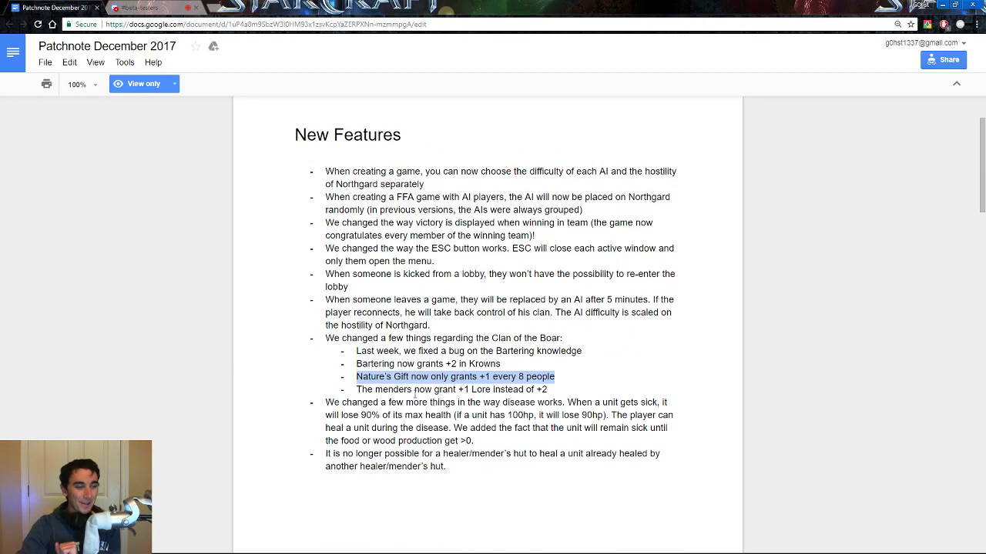
{"action": "scroll", "scroll_direction": "down", "scroll_amount": 3}
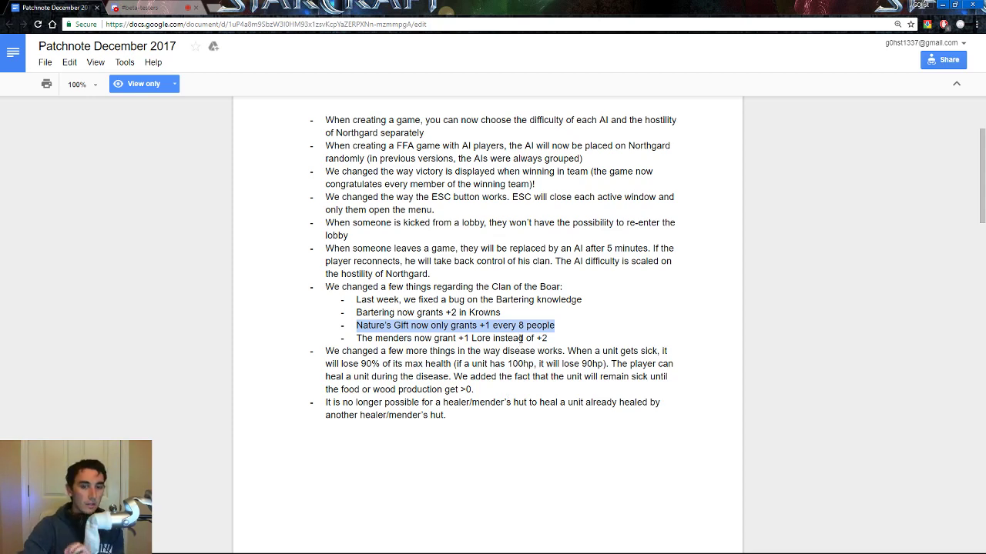
{"action": "scroll", "scroll_direction": "down", "scroll_amount": 3}
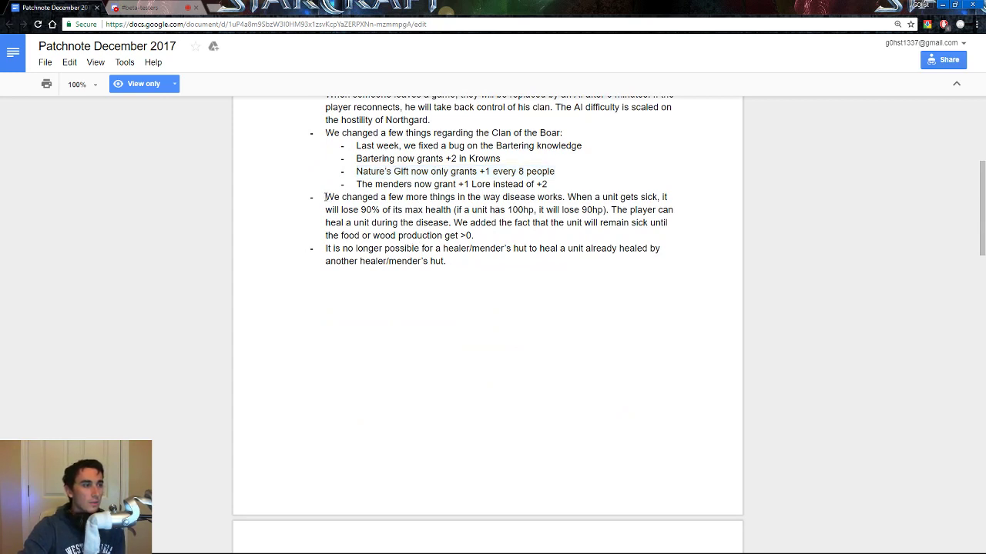
Highlight the first sentence of the disease-changes bullet, extending into the healer/mender hut line
{"action": "left_click_drag", "start_coordinate": [325, 198], "coordinate": [563, 197]}
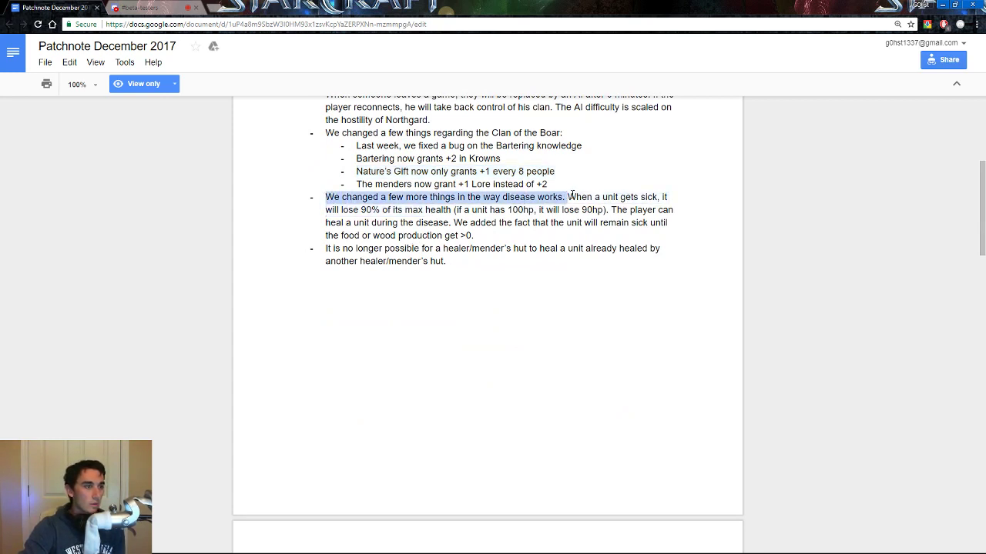
{"action": "left_click_drag", "start_coordinate": [567, 197], "coordinate": [619, 228]}
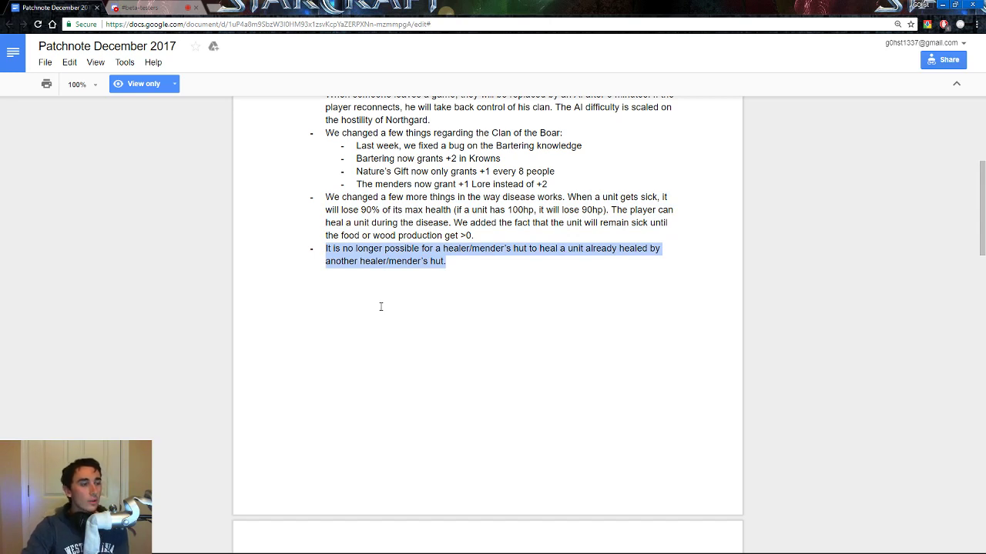
{"action": "mouse_move", "coordinate": [400, 294]}
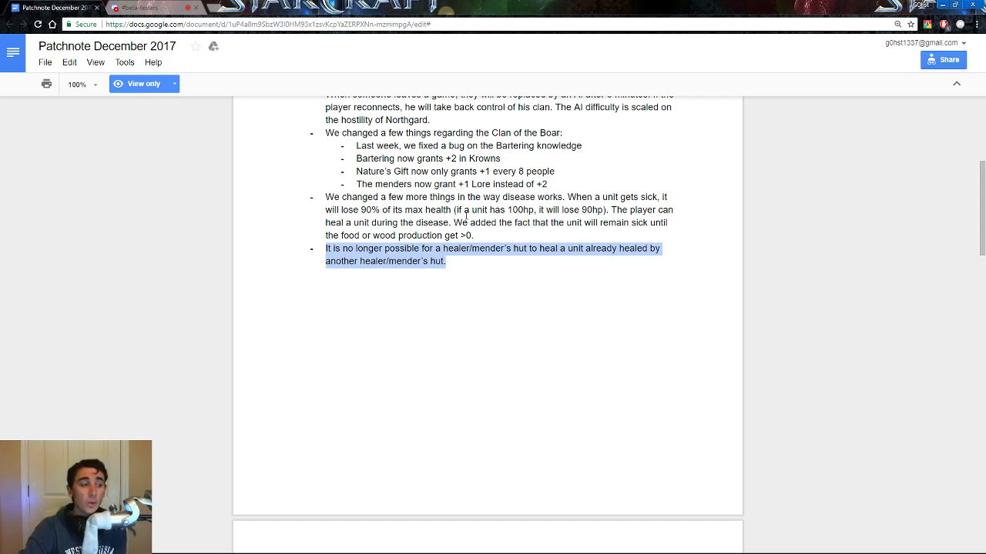
{"action": "mouse_move", "coordinate": [472, 271]}
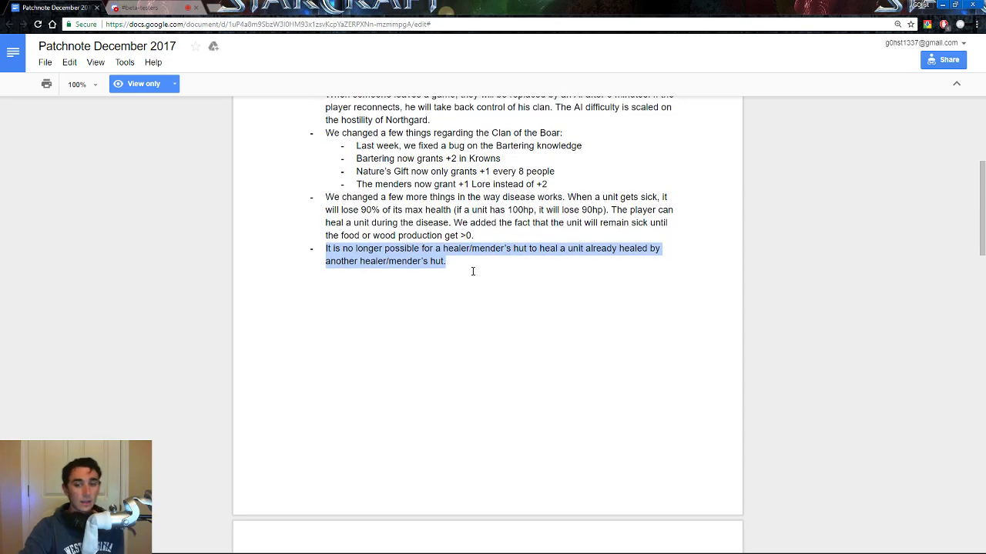
{"action": "mouse_move", "coordinate": [461, 281]}
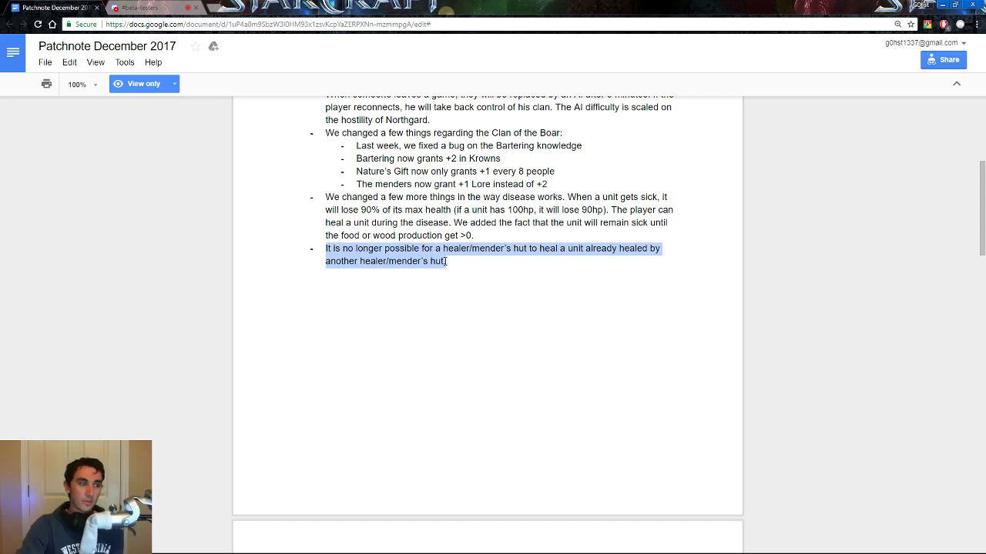
Scroll down to the Trade Victory section with its island image and Lighthouse/Krowns bullets
{"action": "scroll", "scroll_direction": "down", "scroll_amount": 3}
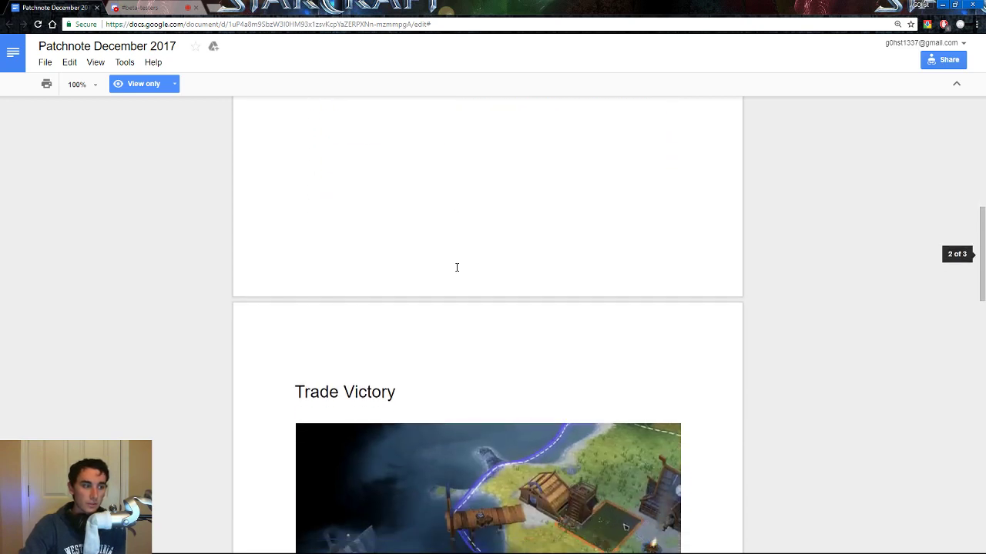
{"action": "scroll", "scroll_direction": "down", "scroll_amount": 3}
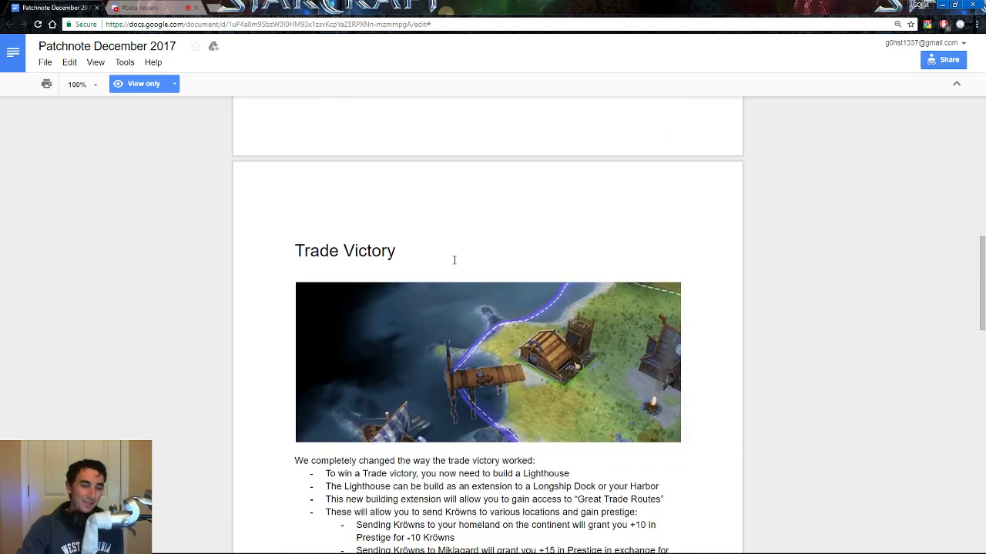
{"action": "scroll", "scroll_direction": "down", "scroll_amount": 3}
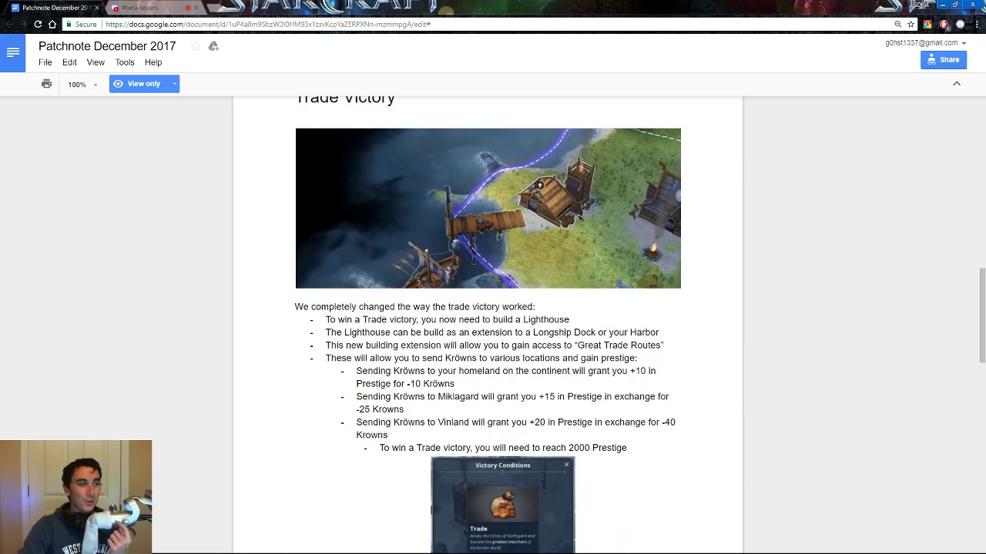
{"action": "scroll", "scroll_direction": "down", "scroll_amount": 3}
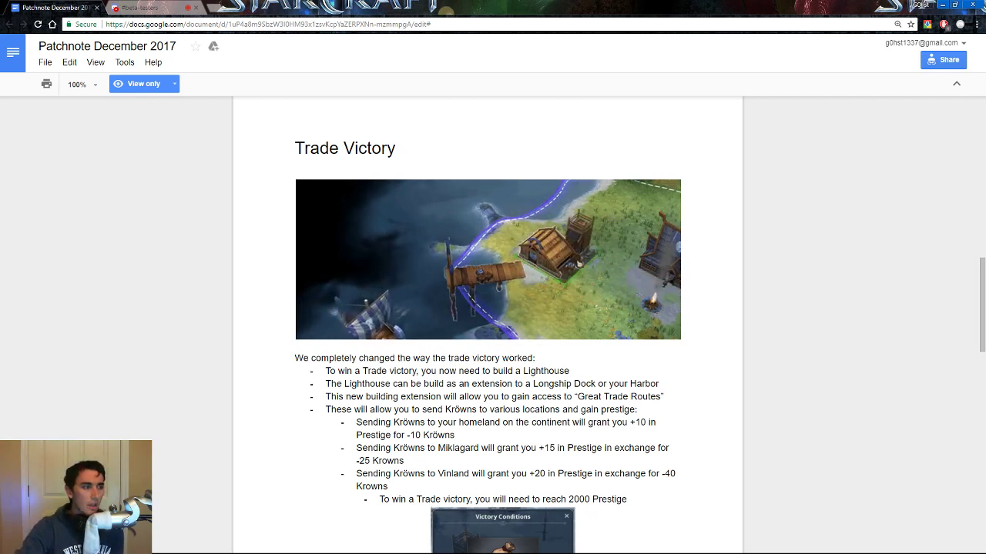
Highlight the Krowns-sending bullets, then scroll down to the Victory Conditions image
{"action": "double_click", "coordinate": [333, 397]}
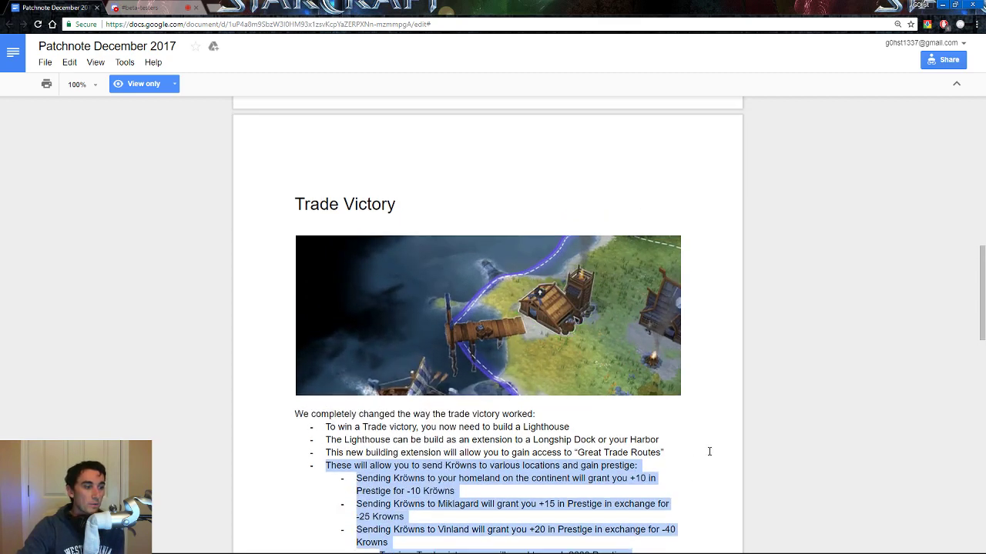
{"action": "scroll", "scroll_direction": "down", "scroll_amount": 3}
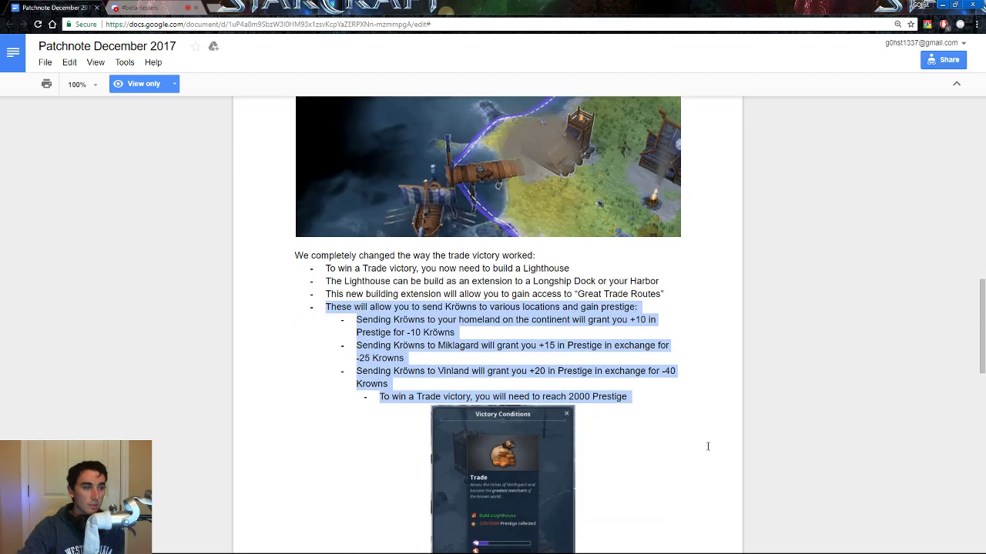
{"action": "scroll", "scroll_direction": "down", "scroll_amount": 3}
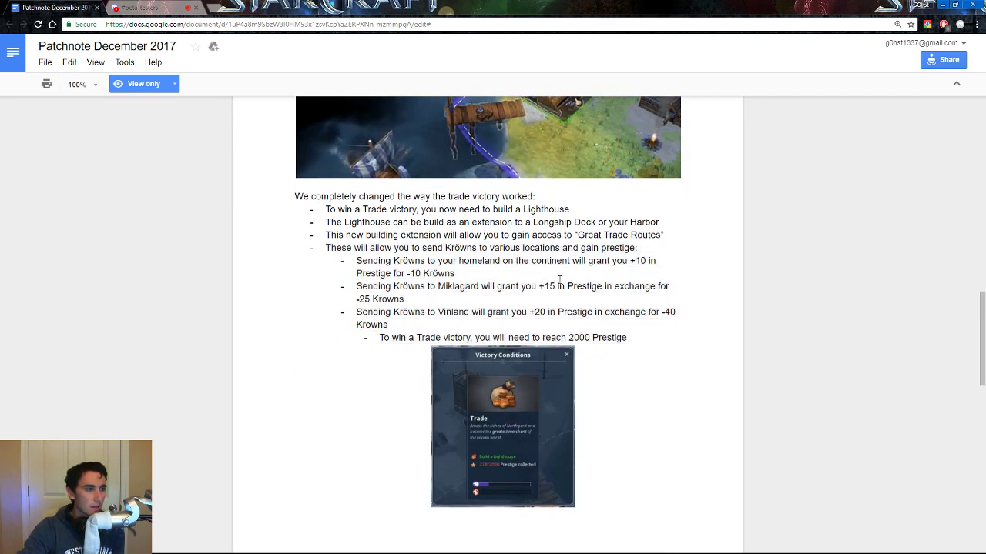
Highlight the words 'To win' in the 2000 Prestige Trade Victory bullet
{"action": "left_click_drag", "start_coordinate": [356, 285], "coordinate": [389, 324]}
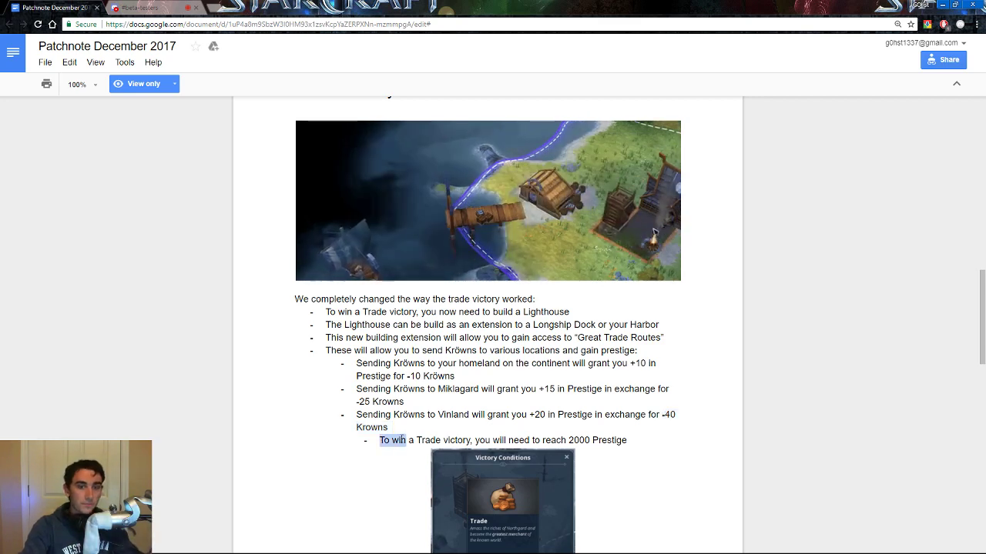
Extend the highlight over the whole 'reach 2000 Prestige to win a Trade victory' line
{"action": "left_click_drag", "start_coordinate": [378, 441], "coordinate": [626, 441]}
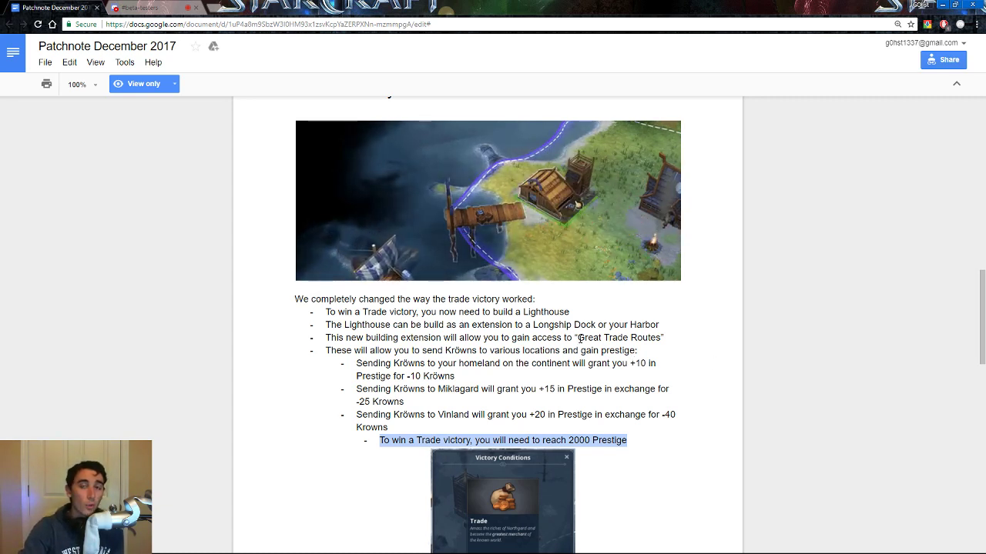
Scroll down to the Bug Fixes section starting with the Vedrfolnir healing achievement fix
{"action": "scroll", "scroll_direction": "down", "scroll_amount": 3}
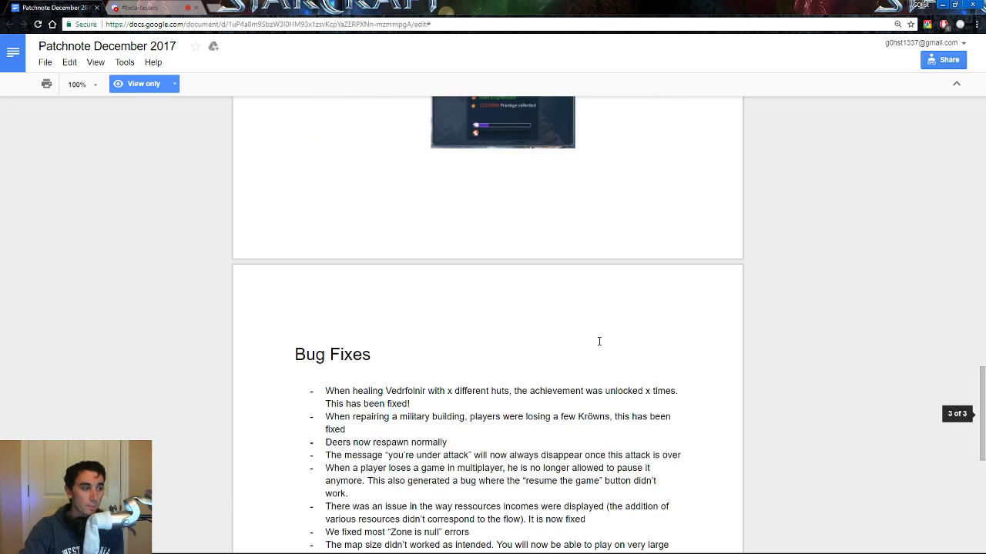
{"action": "scroll", "scroll_direction": "down", "scroll_amount": 3}
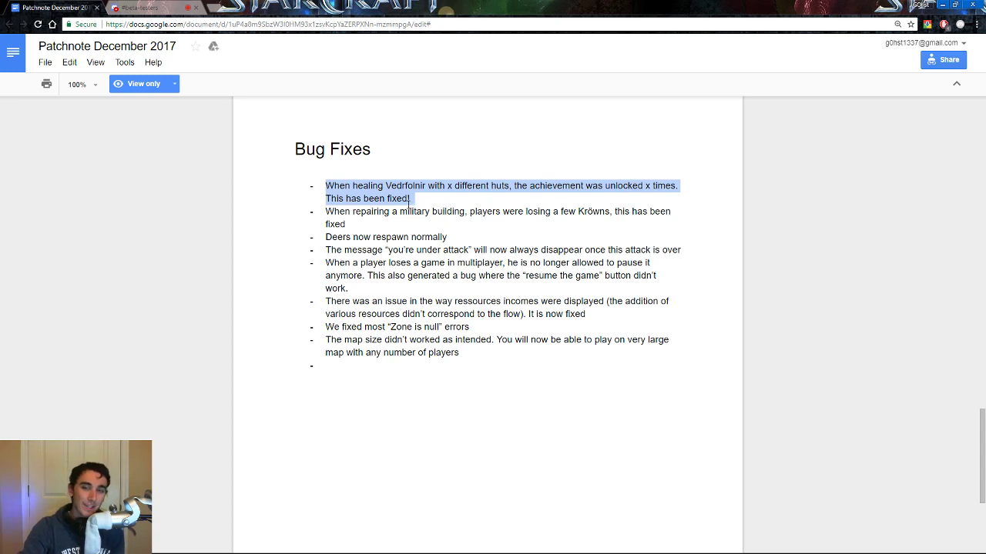
{"action": "mouse_move", "coordinate": [453, 197]}
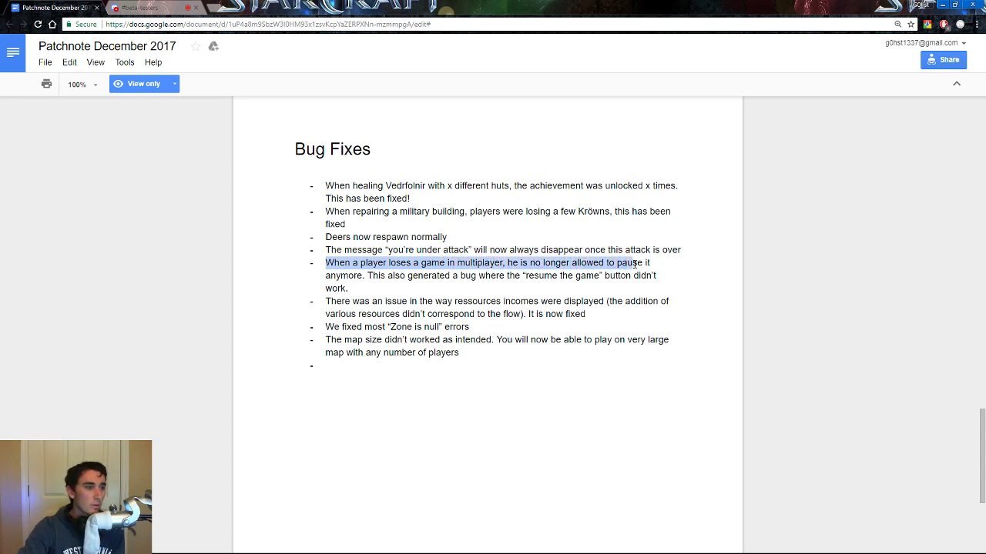
Clear the multiplayer pause highlight and highlight the 'Zone is null' errors bug fix instead
{"action": "left_click_drag", "start_coordinate": [633, 261], "coordinate": [349, 288]}
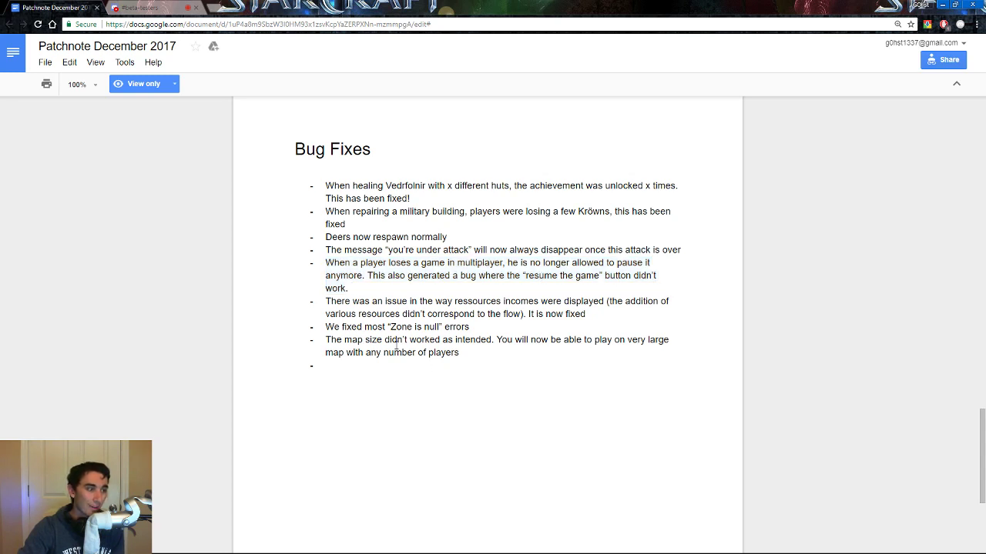
{"action": "left_click_drag", "start_coordinate": [325, 300], "coordinate": [481, 300]}
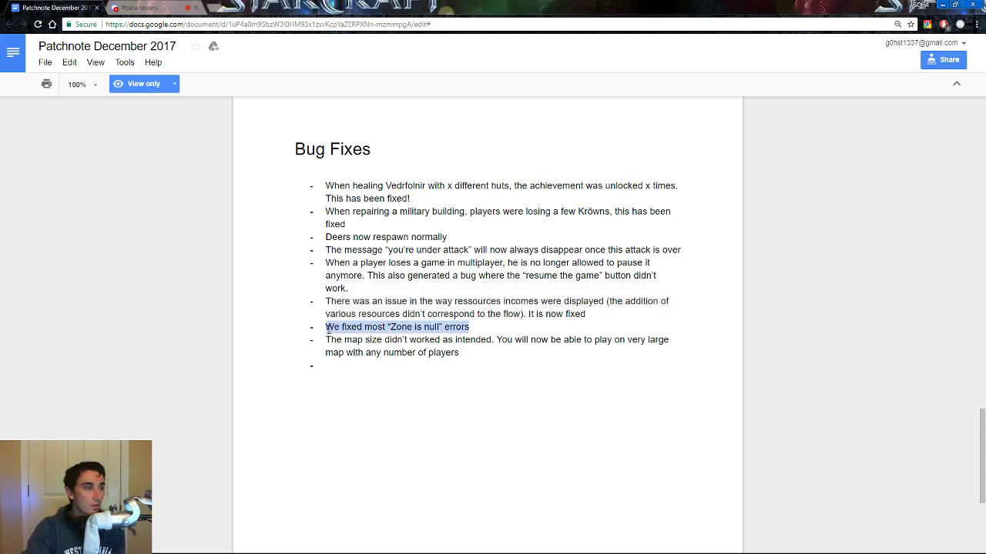
Highlight the map size bug fix, then scroll back toward the Trade Victory section
{"action": "left_click", "coordinate": [377, 353]}
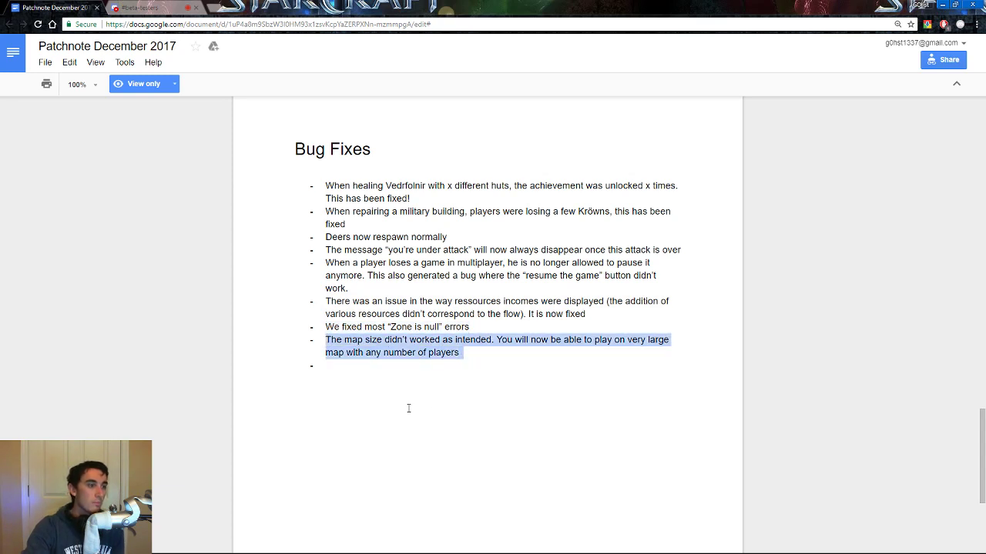
{"action": "mouse_move", "coordinate": [436, 406]}
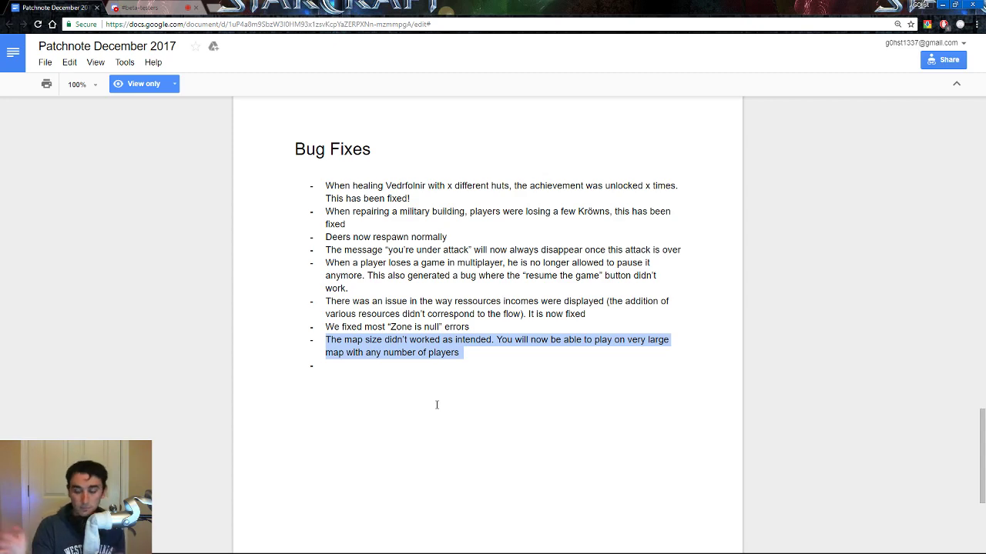
{"action": "scroll", "scroll_direction": "down", "scroll_amount": 3}
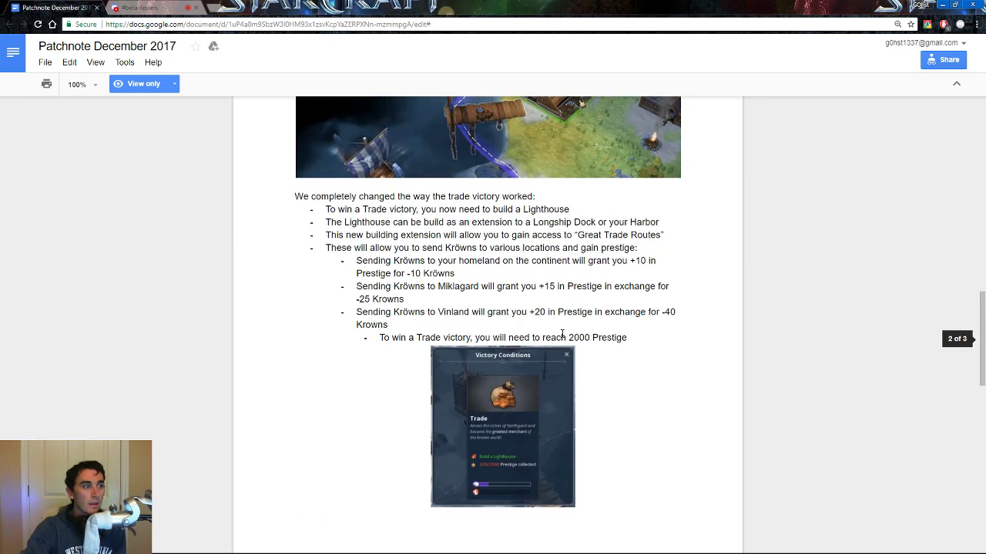